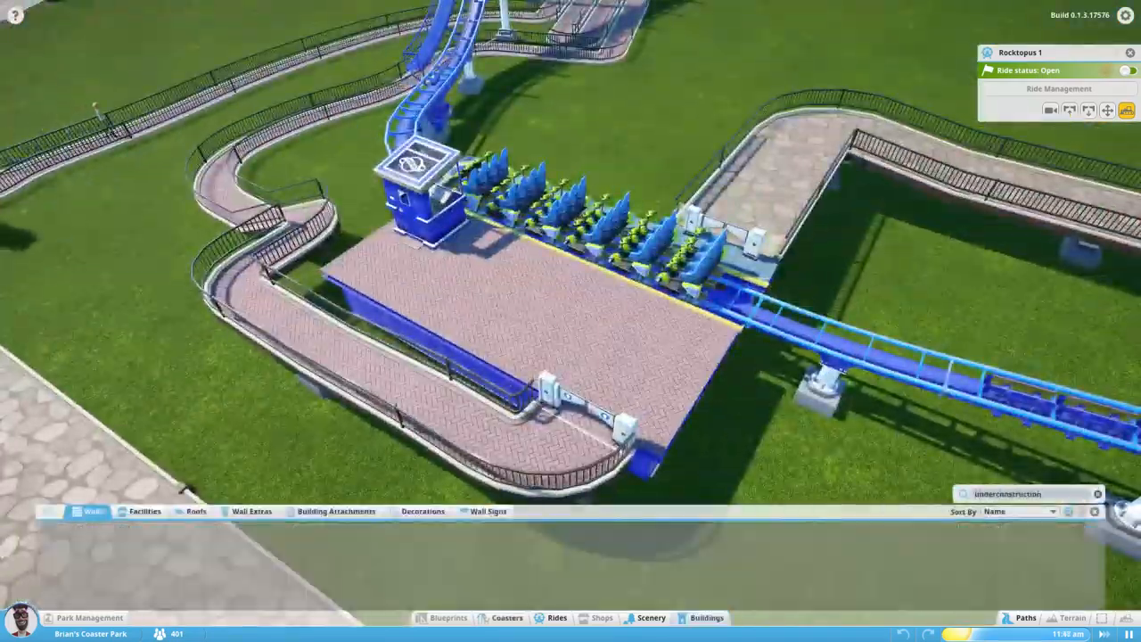
# - Place wall pieces around the station platform to form a two-level shell
pyautogui.click(196, 510)
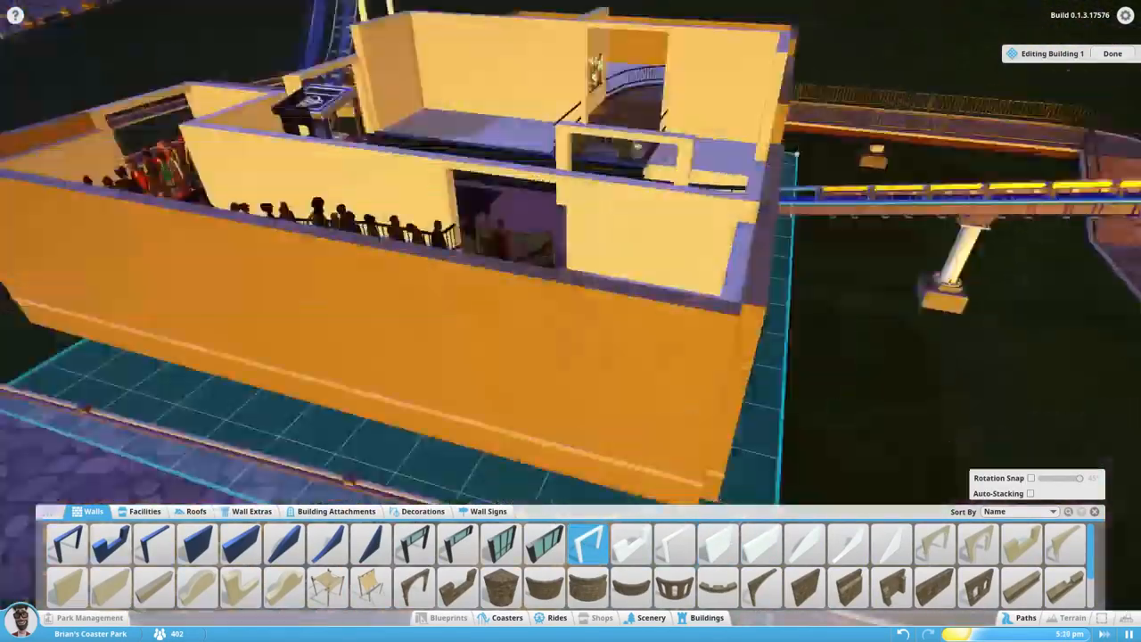
# - Add interior lights, a floor trim piece and a curved roof section over the station track
pyautogui.click(422, 509)
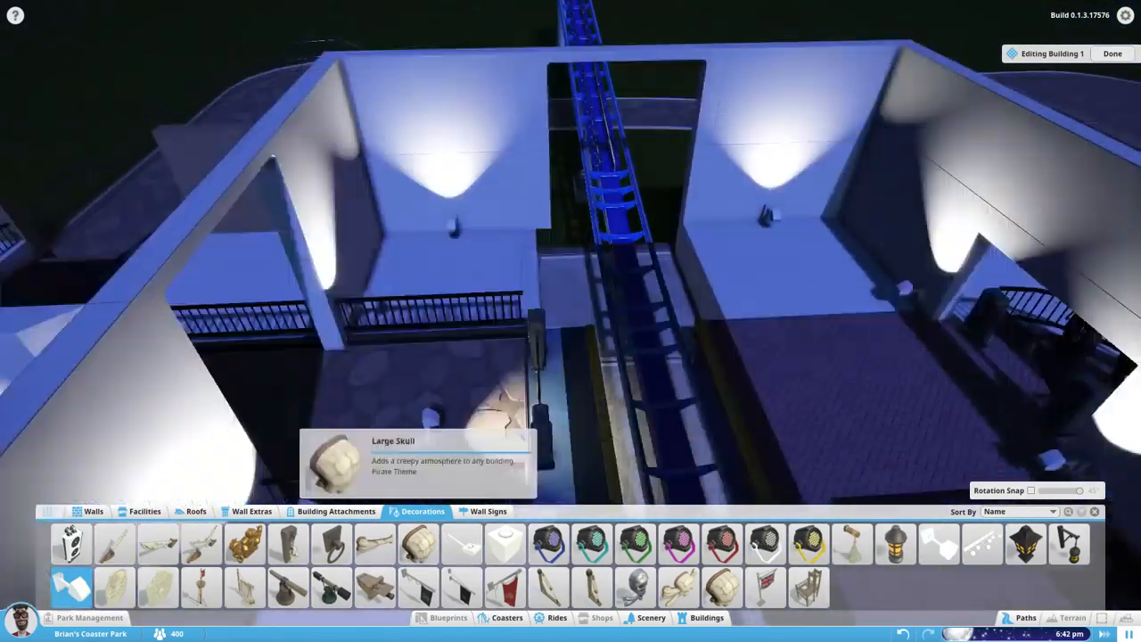
pyautogui.click(251, 510)
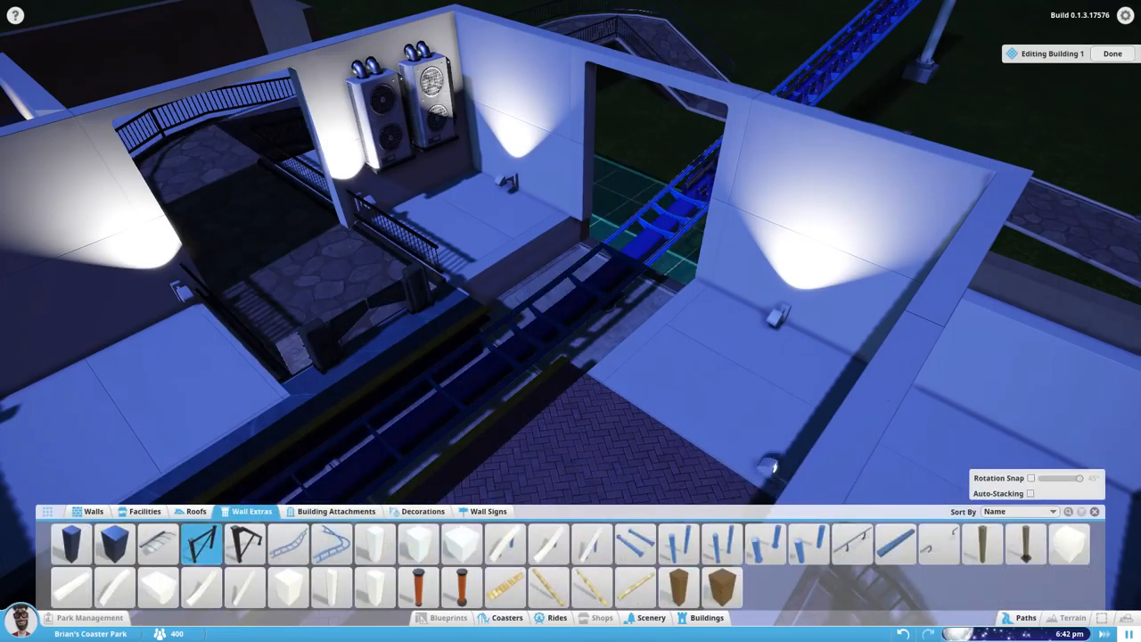
pyautogui.click(852, 545)
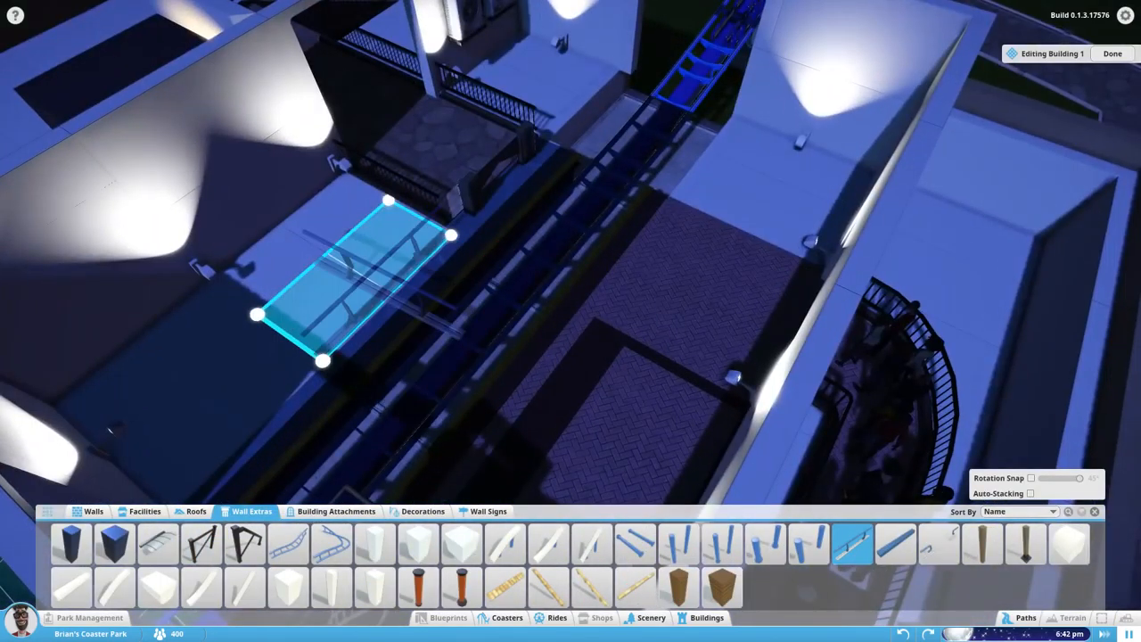
pyautogui.click(489, 510)
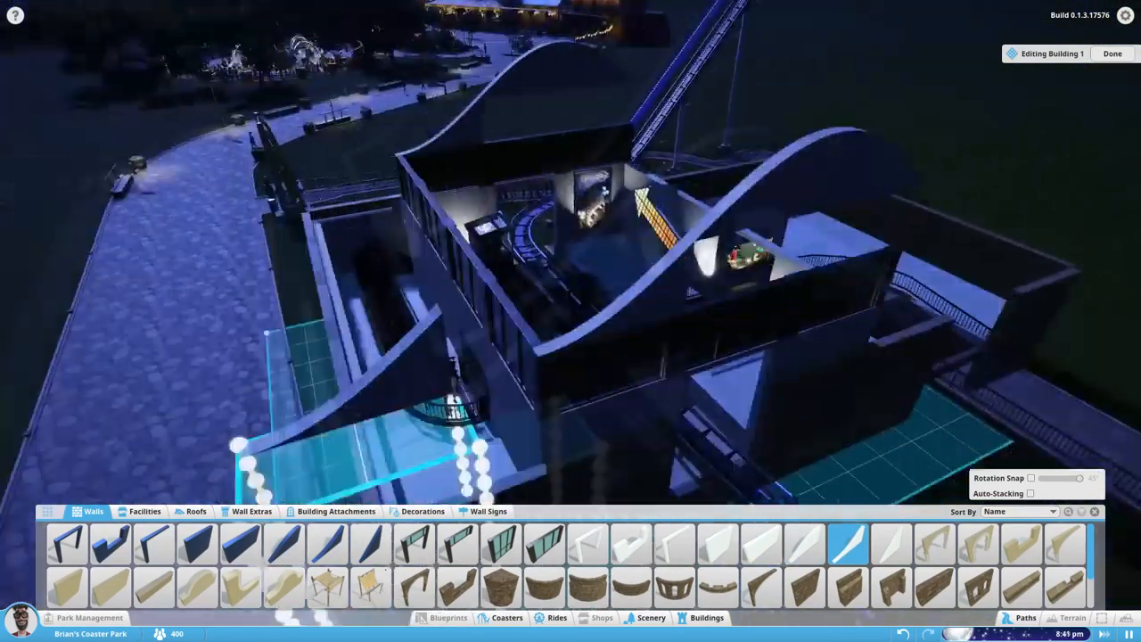
pyautogui.click(196, 509)
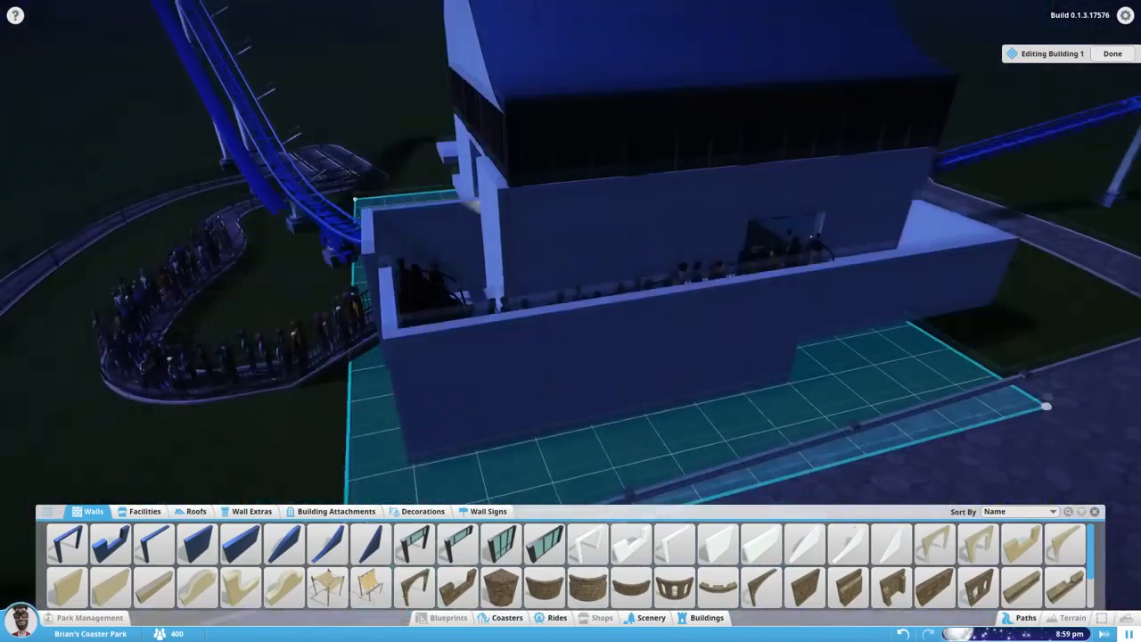
# - Build the station's upper floor with black glass walls, railings and a small block before the entrance
pyautogui.click(196, 510)
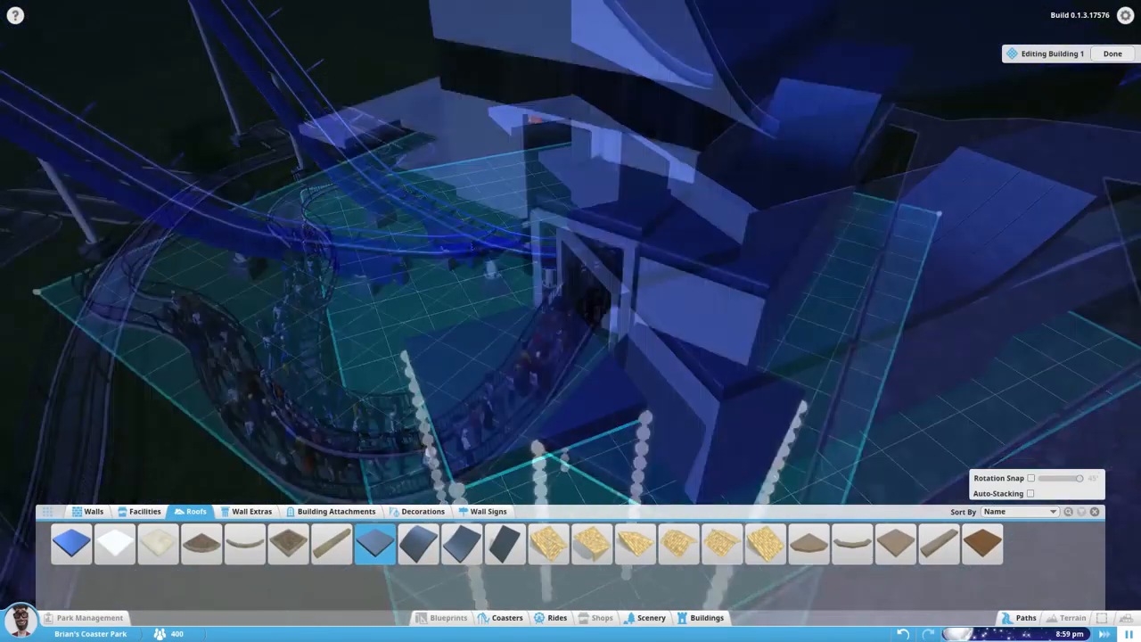
pyautogui.click(92, 510)
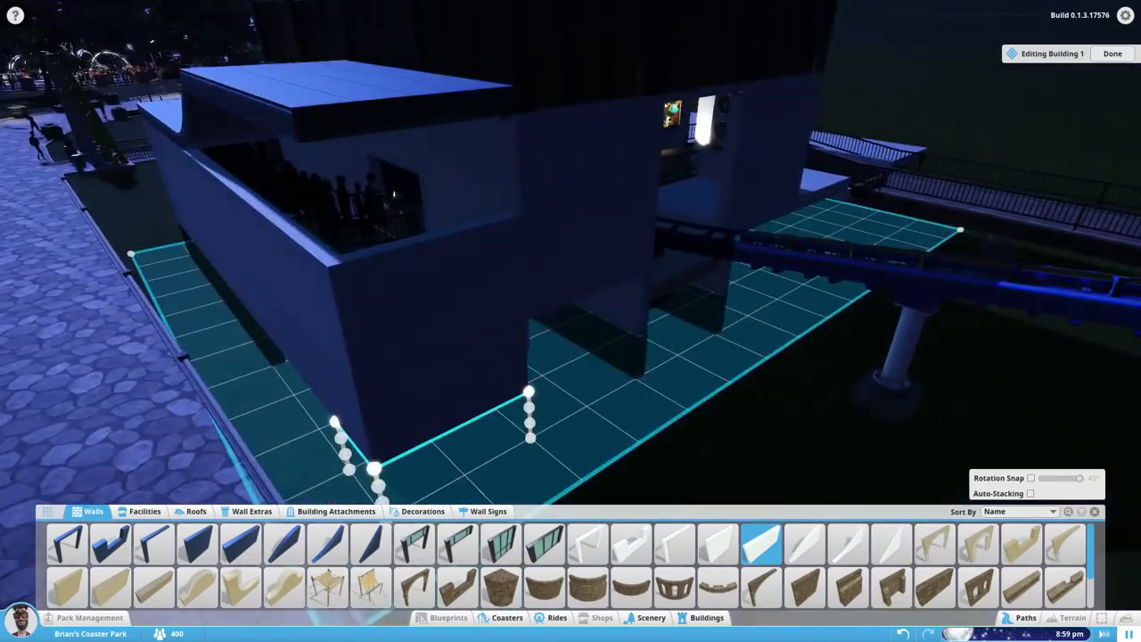
pyautogui.click(423, 510)
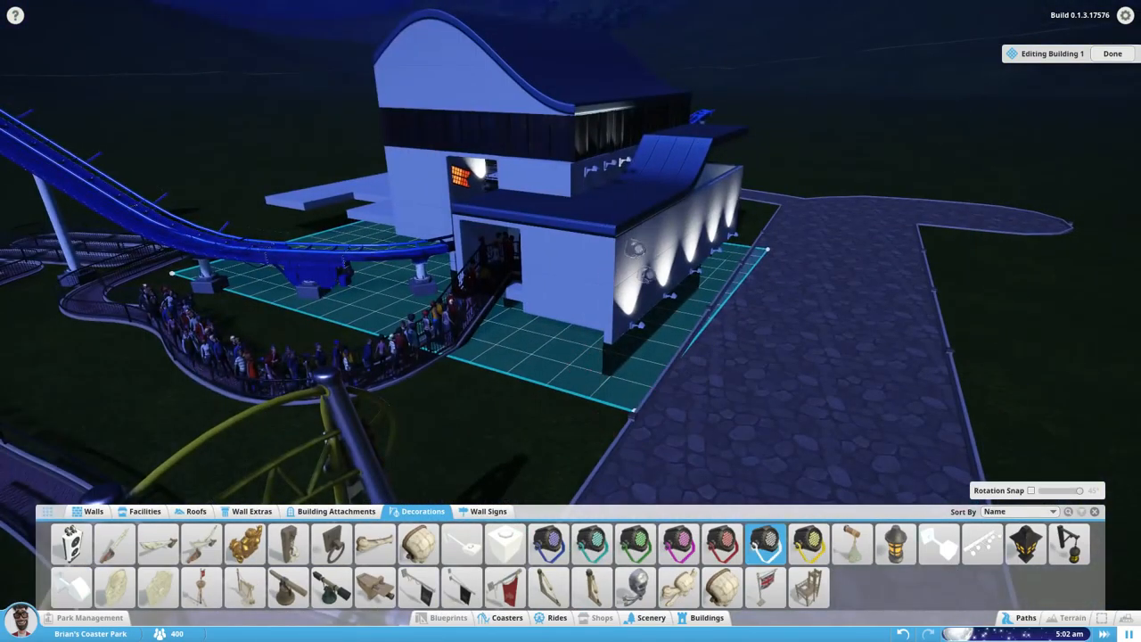
pyautogui.click(251, 510)
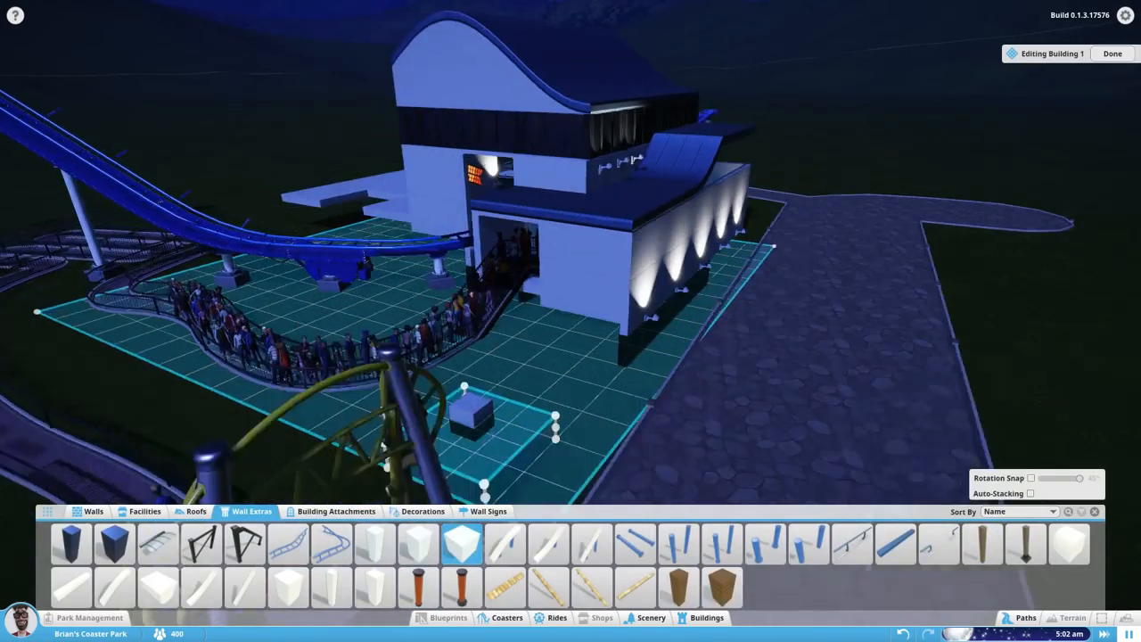
pyautogui.click(423, 510)
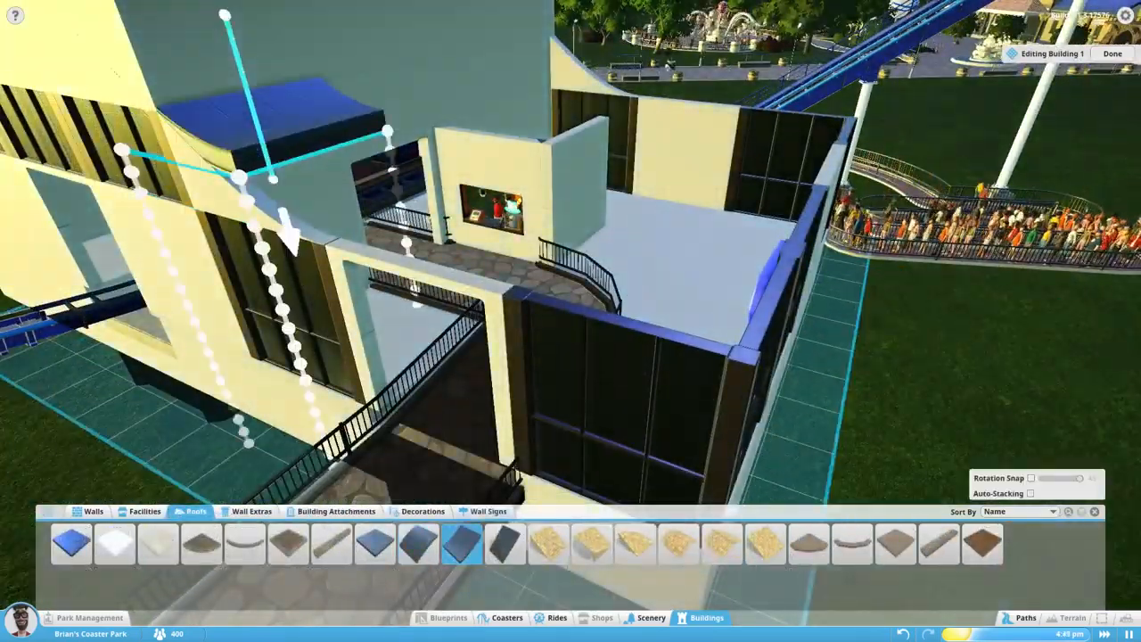
# - Place a balcony spotlight, a decoration by the queue railing and a tall column on the adjacent plot
pyautogui.click(423, 510)
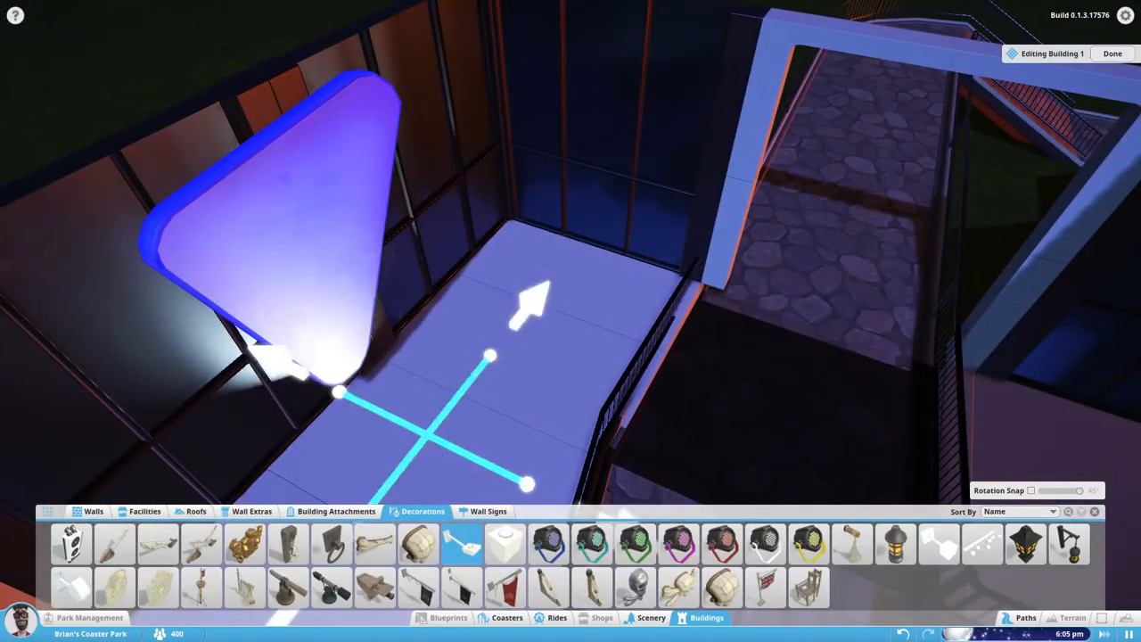
pyautogui.click(335, 509)
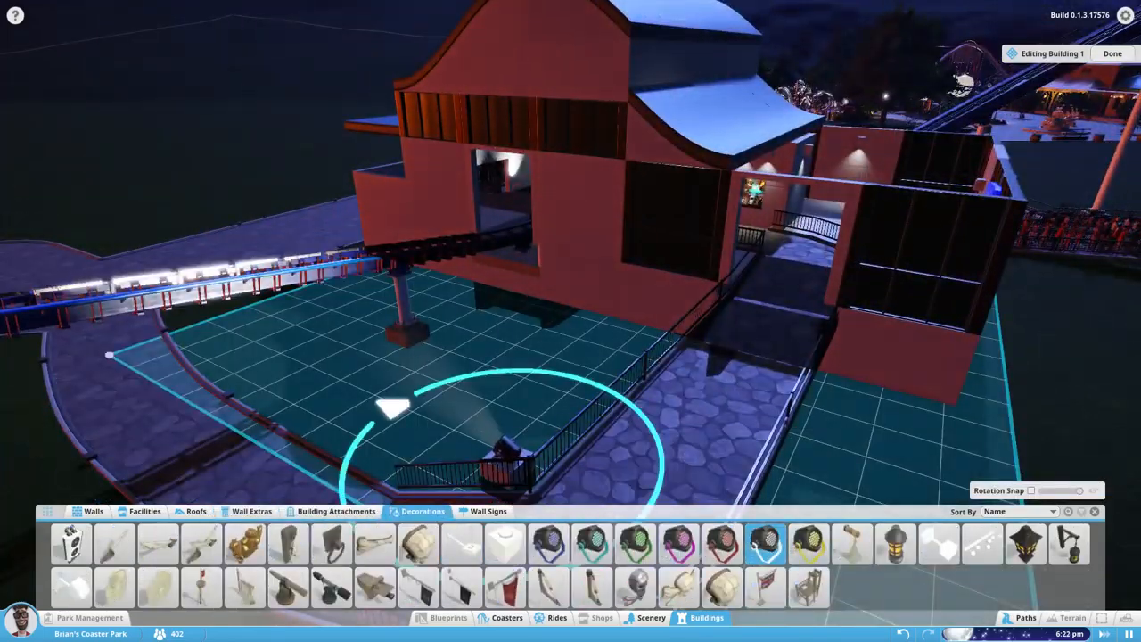
pyautogui.click(92, 509)
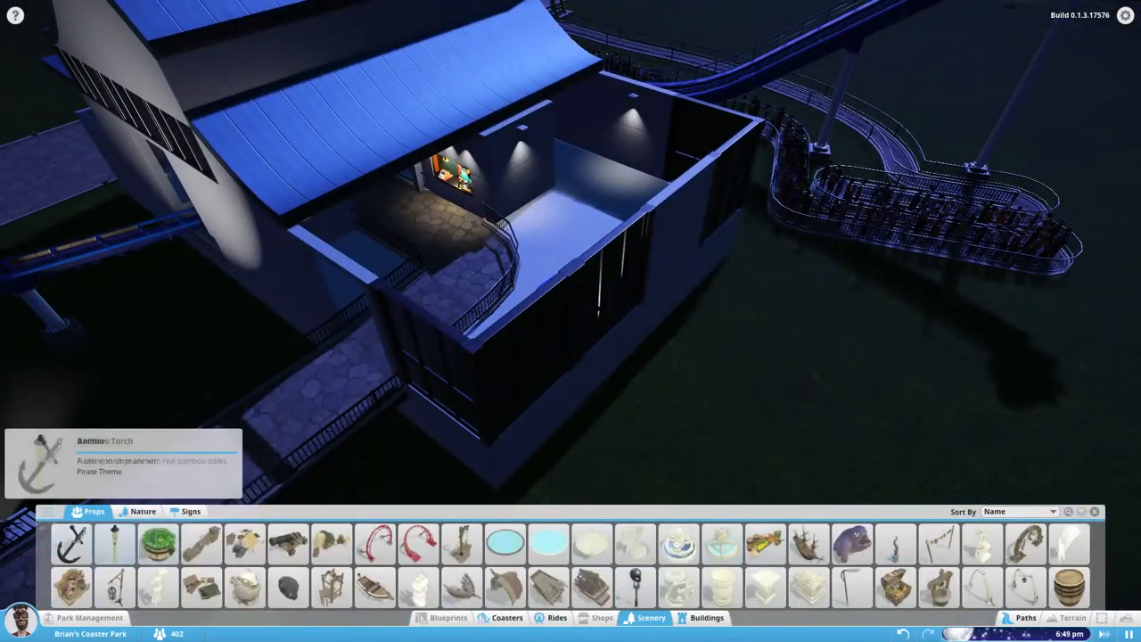
pyautogui.click(191, 510)
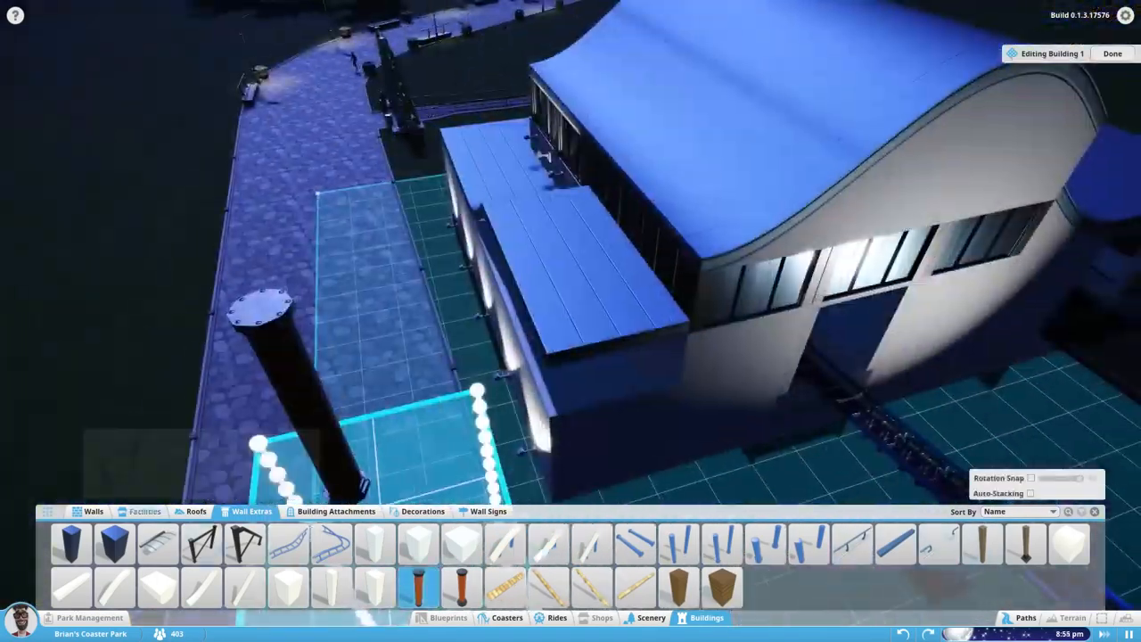
pyautogui.click(93, 509)
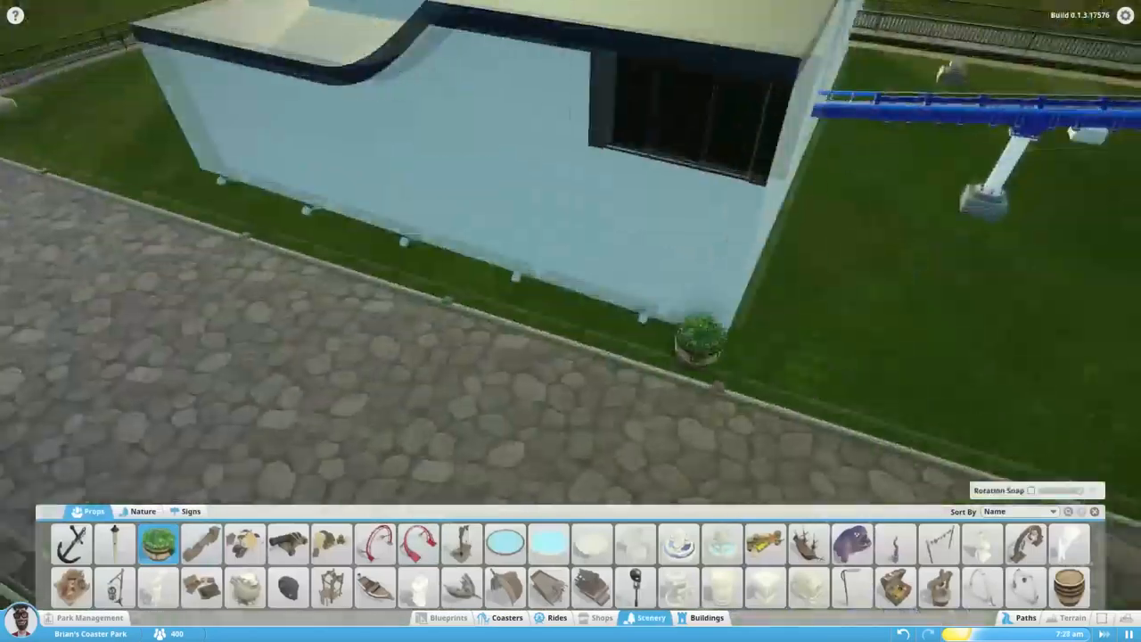
# - Add a planter along the station wall, then start the restaurant building with the Paneled Premium Drink Shop
pyautogui.click(142, 510)
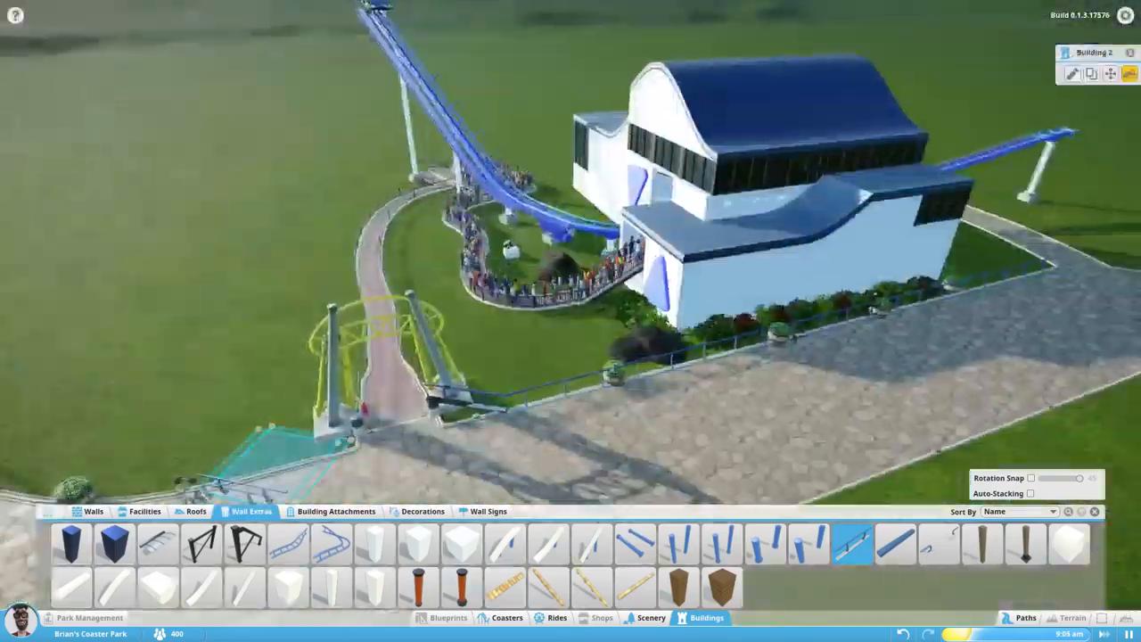
pyautogui.click(651, 616)
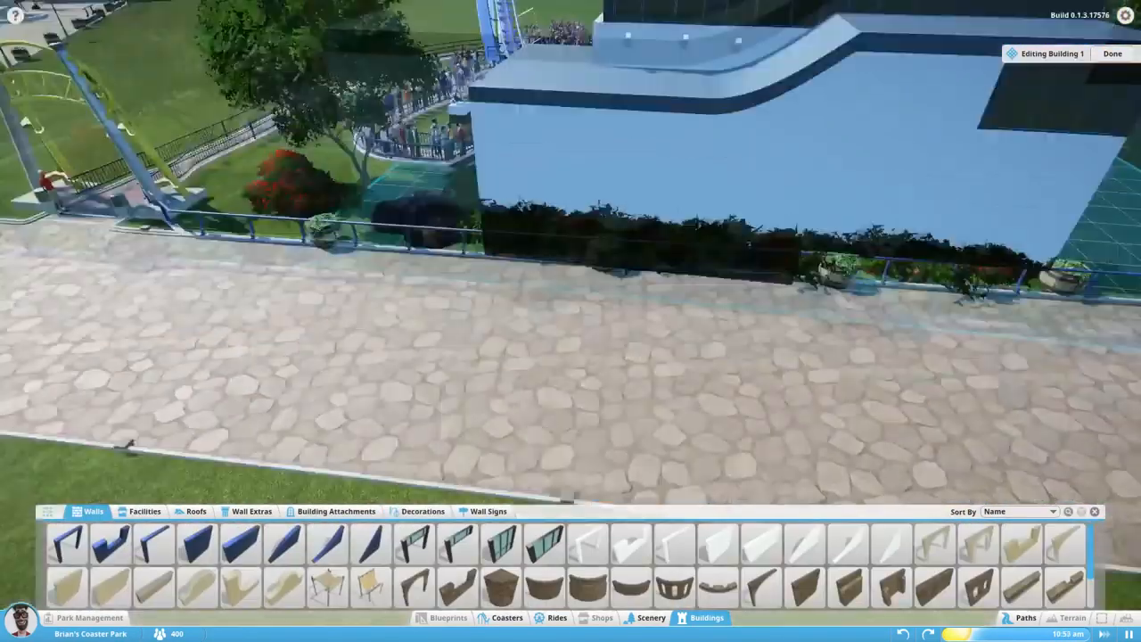
pyautogui.click(144, 510)
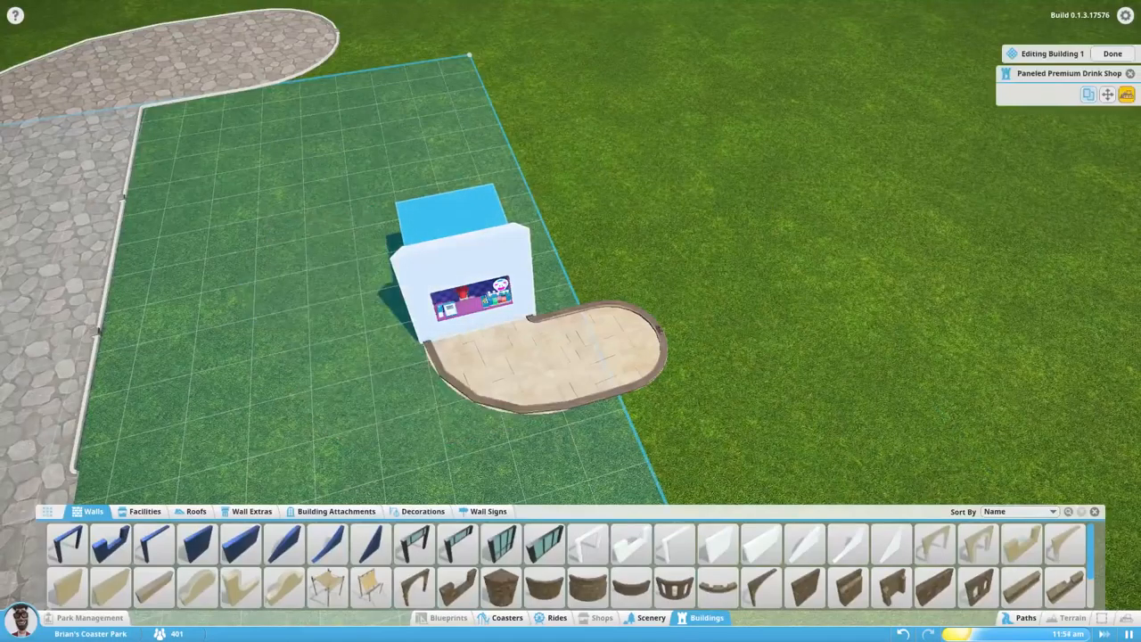
# - Set the drink shop on the plot, lay white floor slabs and add white columns around the edge
pyautogui.click(144, 510)
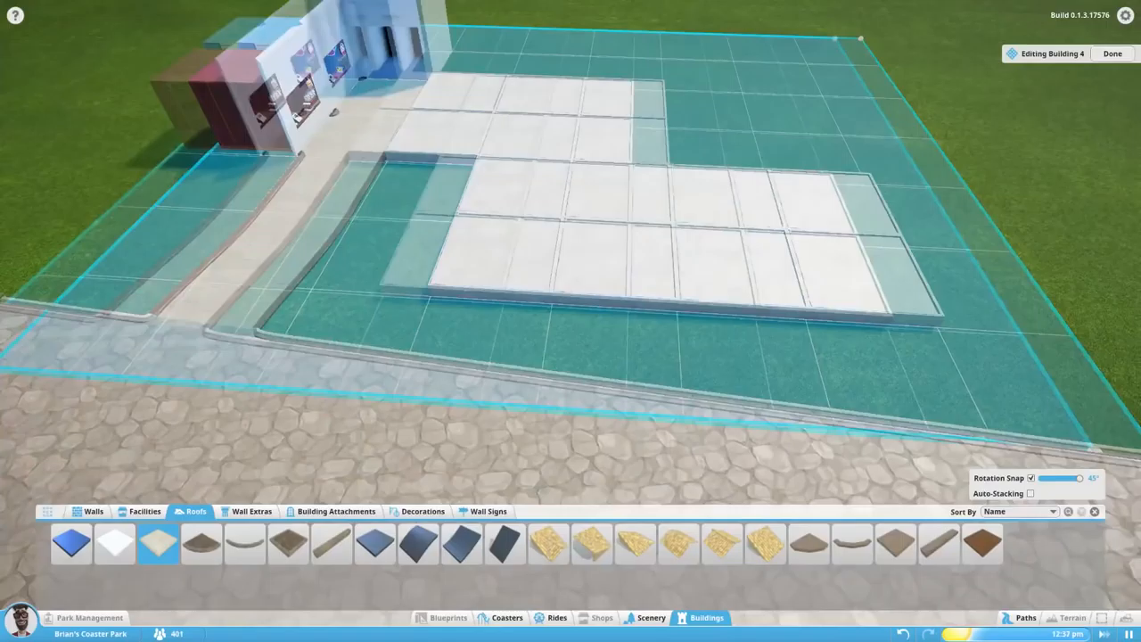
pyautogui.click(335, 510)
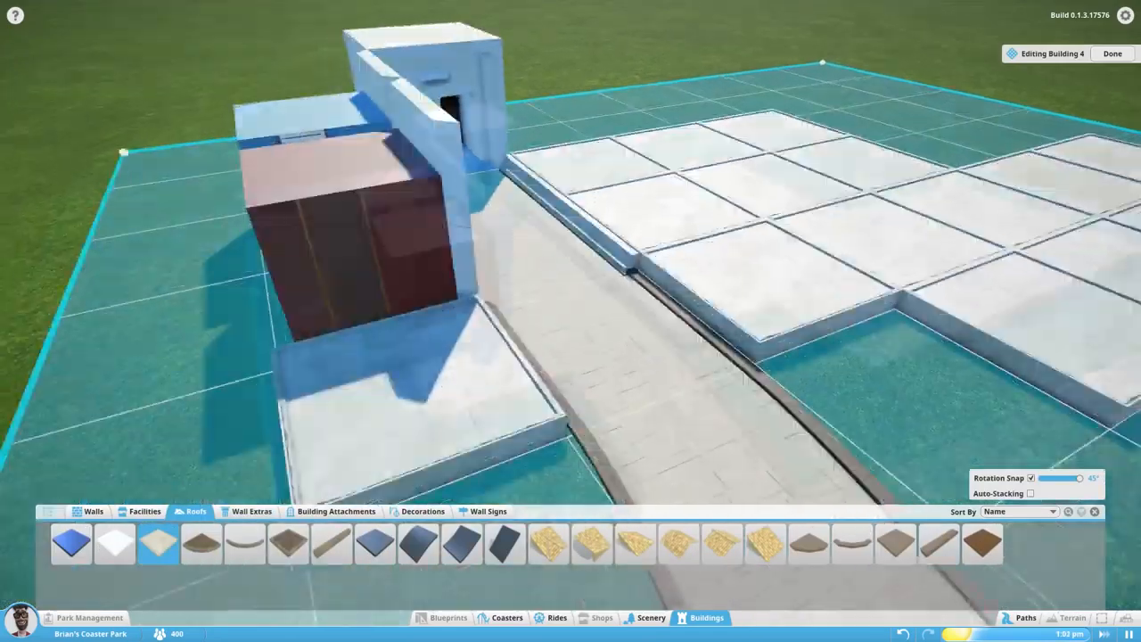
pyautogui.click(335, 510)
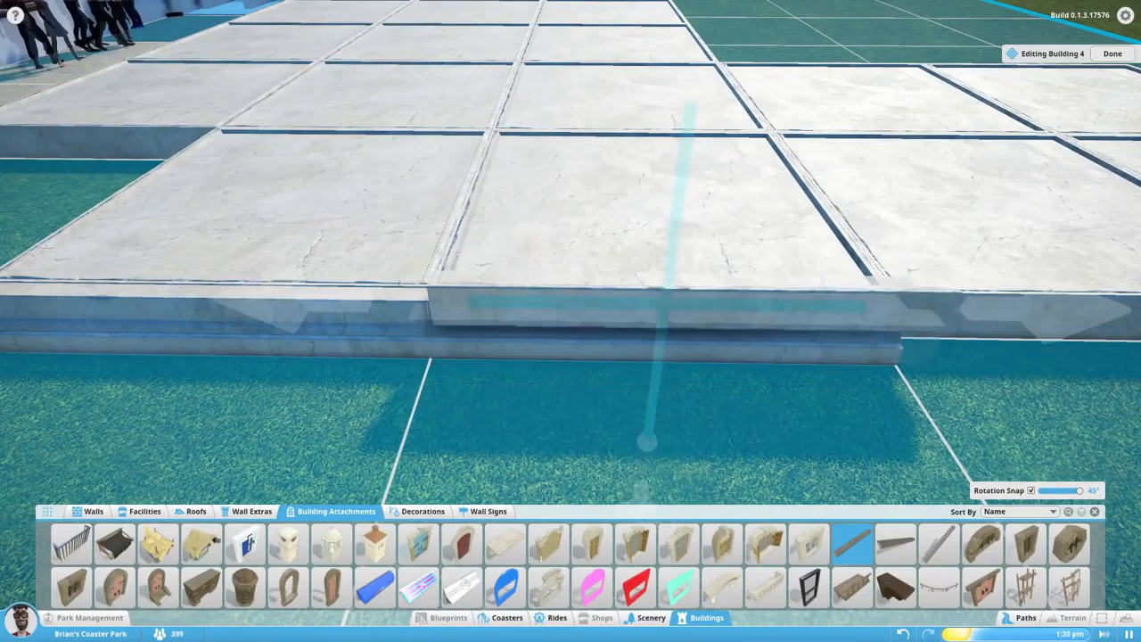
pyautogui.click(251, 510)
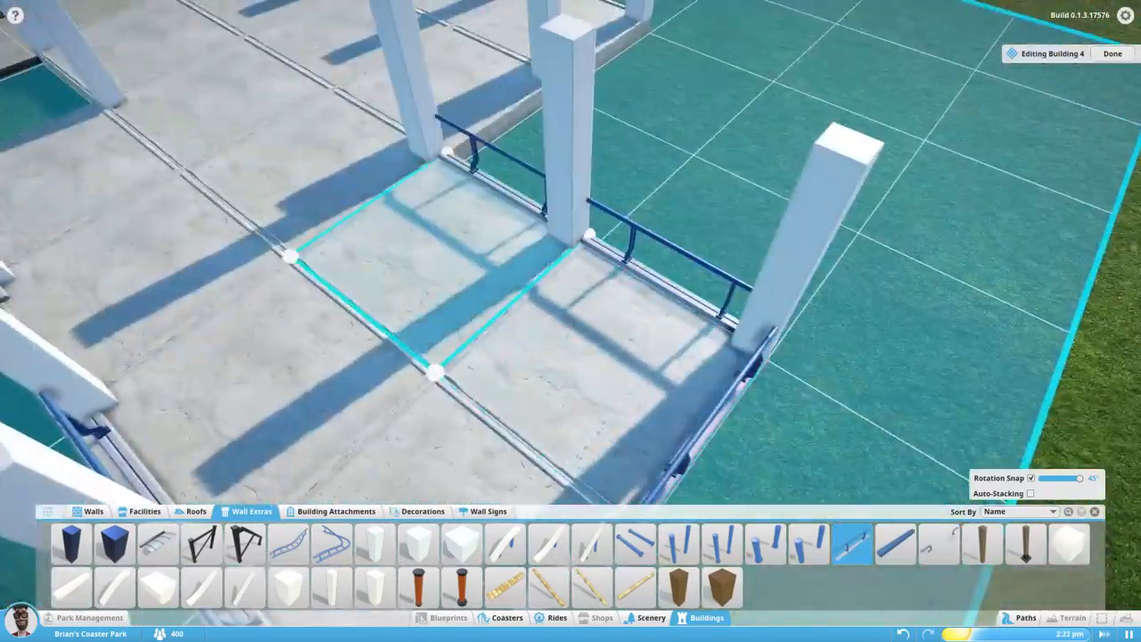
pyautogui.click(93, 510)
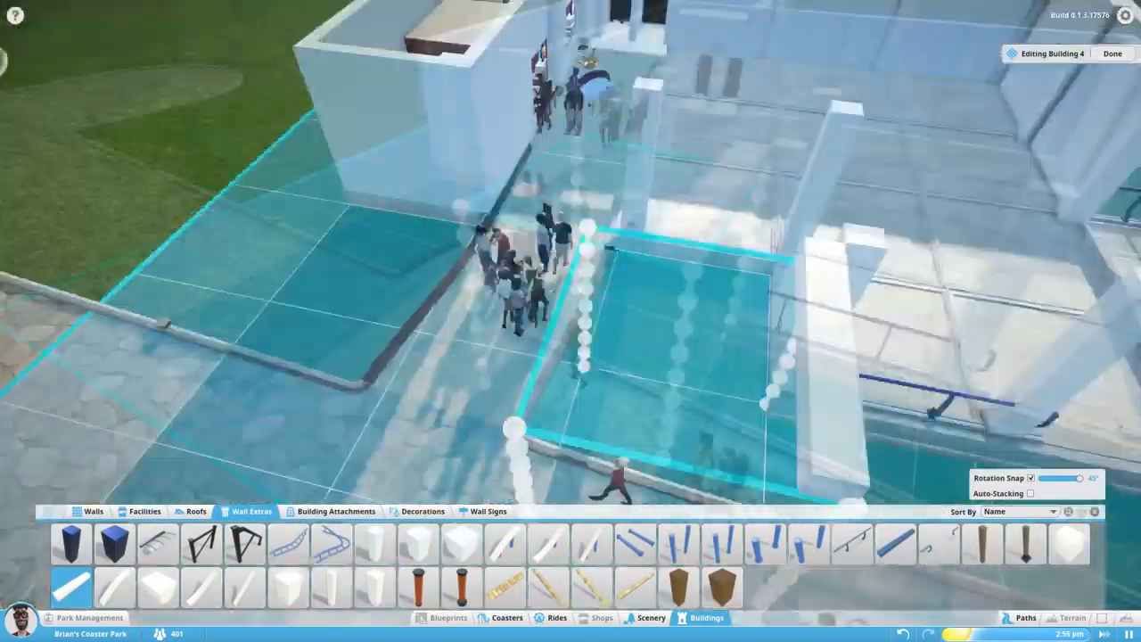
# - Set Statue Plinth – Barrel props on the restaurant floor as tables with barrel stools
pyautogui.click(92, 509)
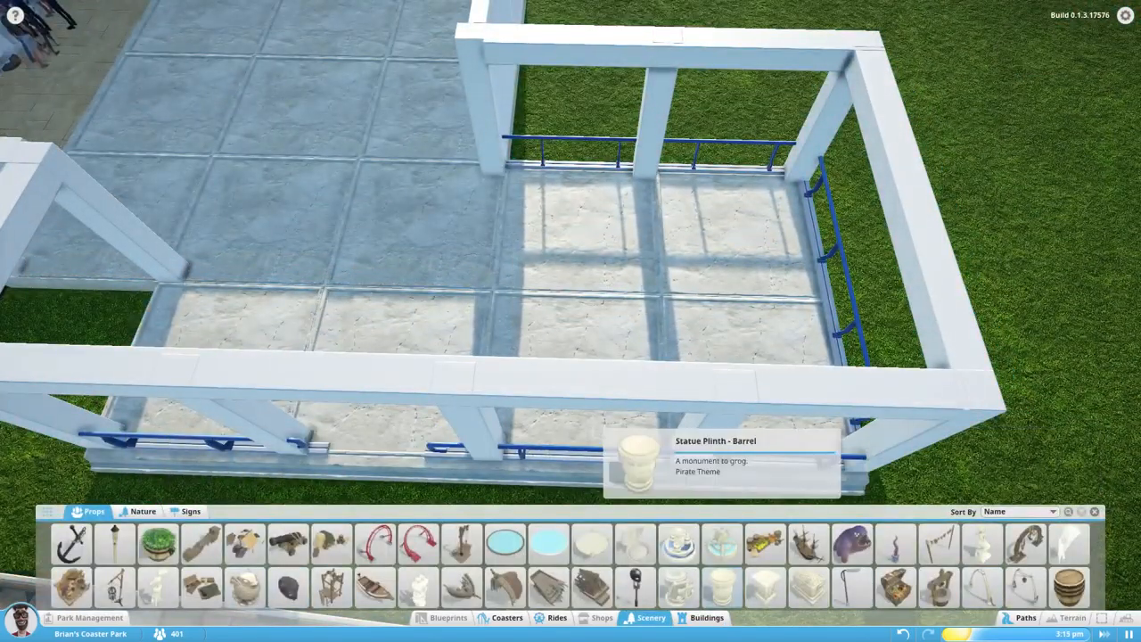
pyautogui.click(722, 586)
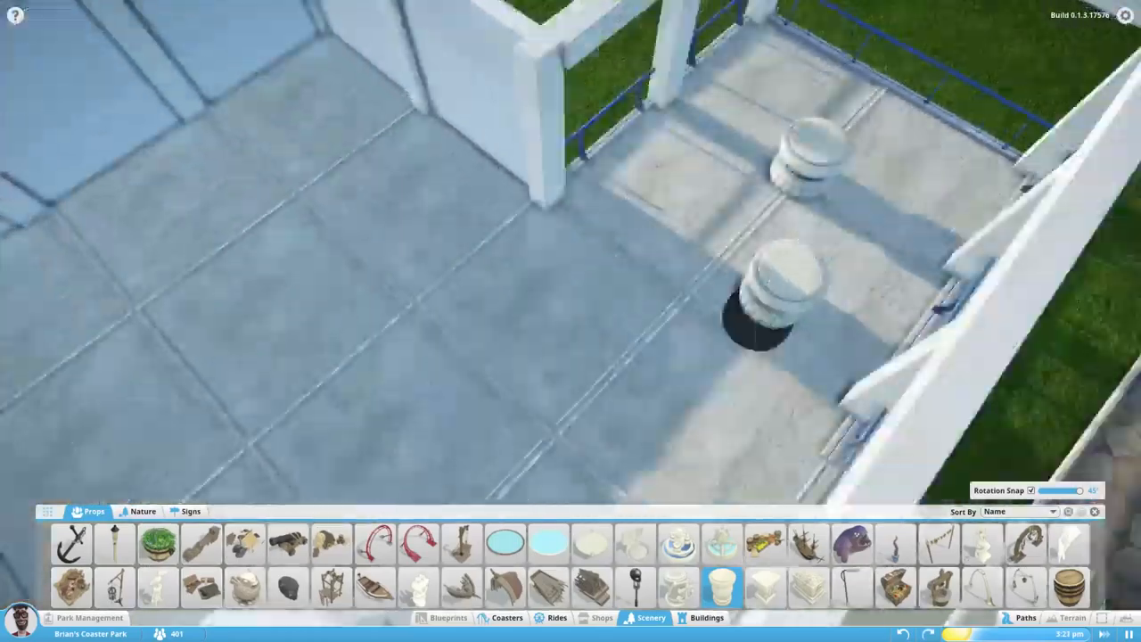
pyautogui.click(157, 544)
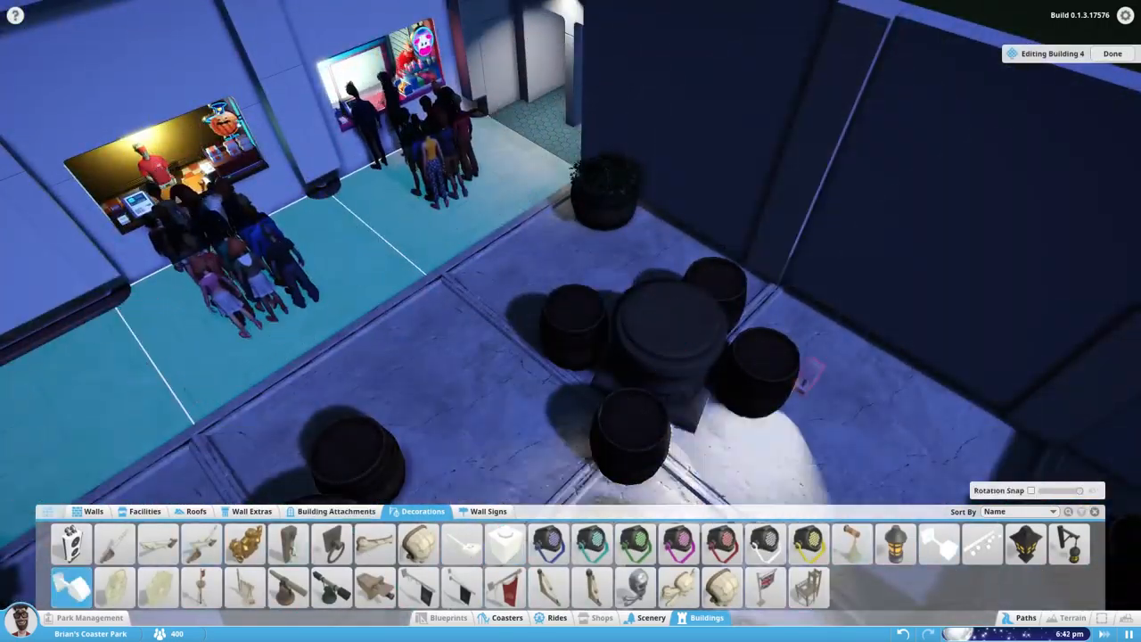
# - Cover the restaurant columns with blue roof pieces and add wall lights and planters
pyautogui.click(980, 544)
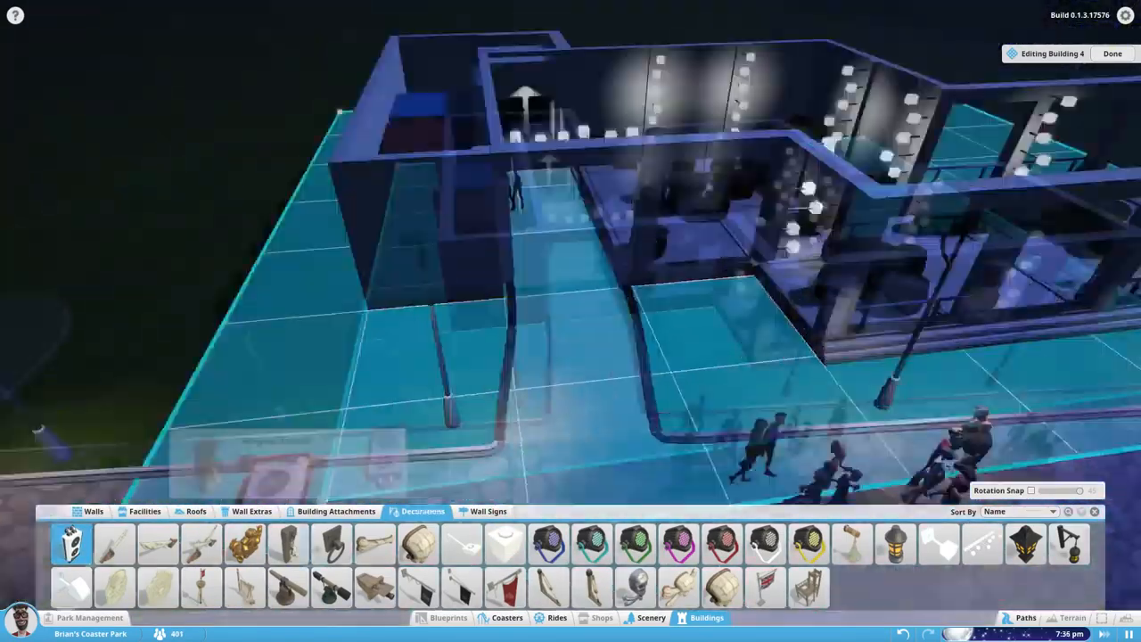
pyautogui.click(335, 510)
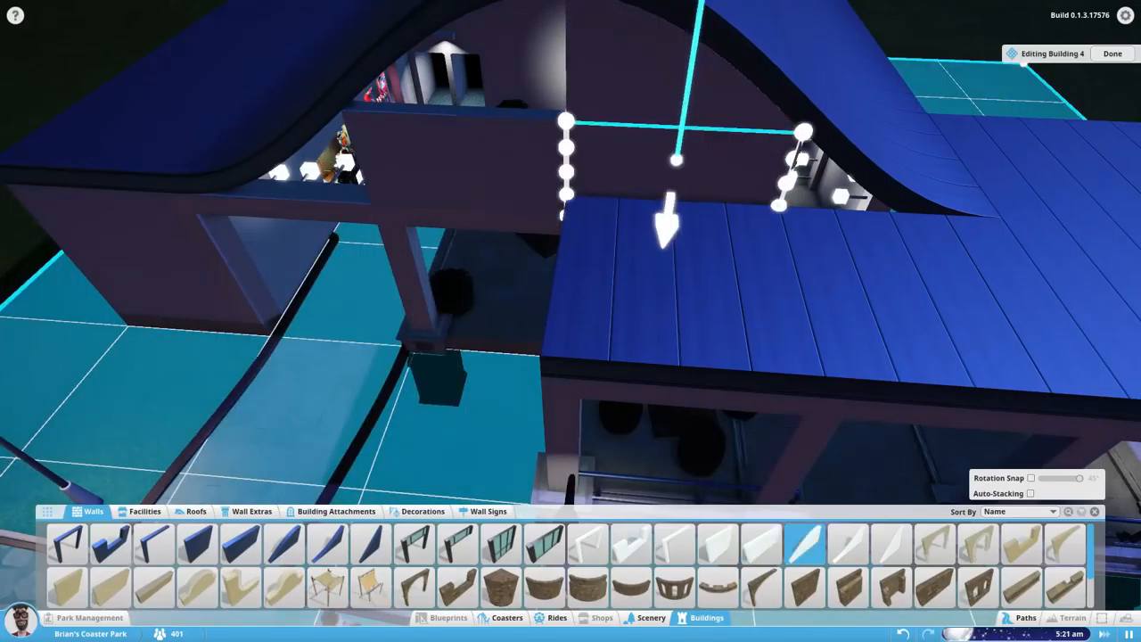
pyautogui.click(422, 510)
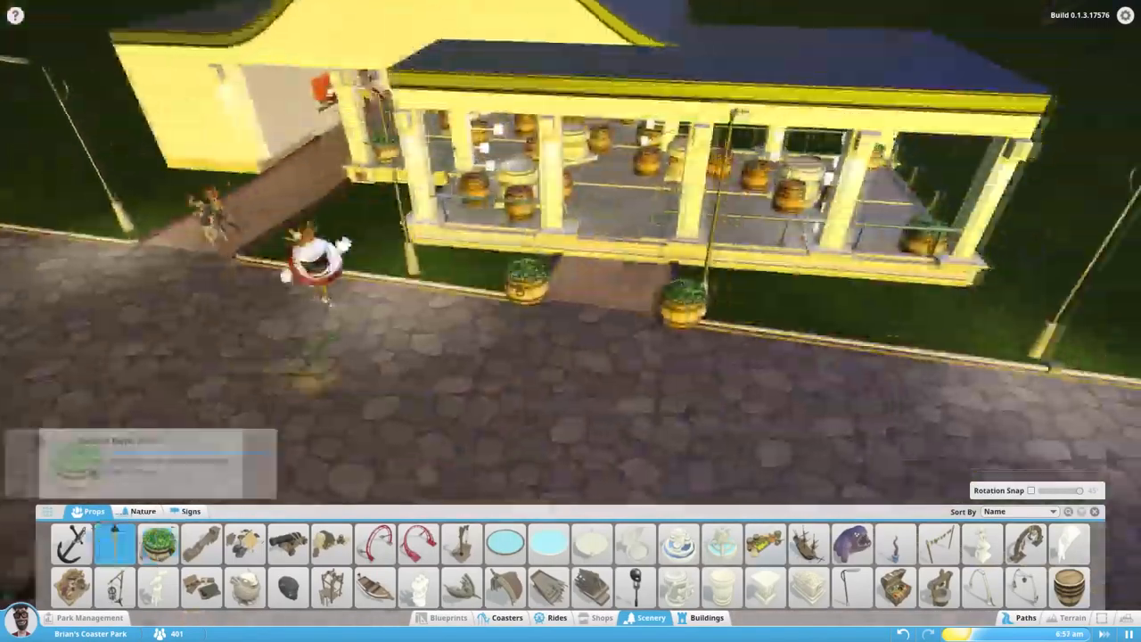
# - Plant a tree and grass plants from Scenery Nature in the bed beside the restaurant
pyautogui.click(413, 586)
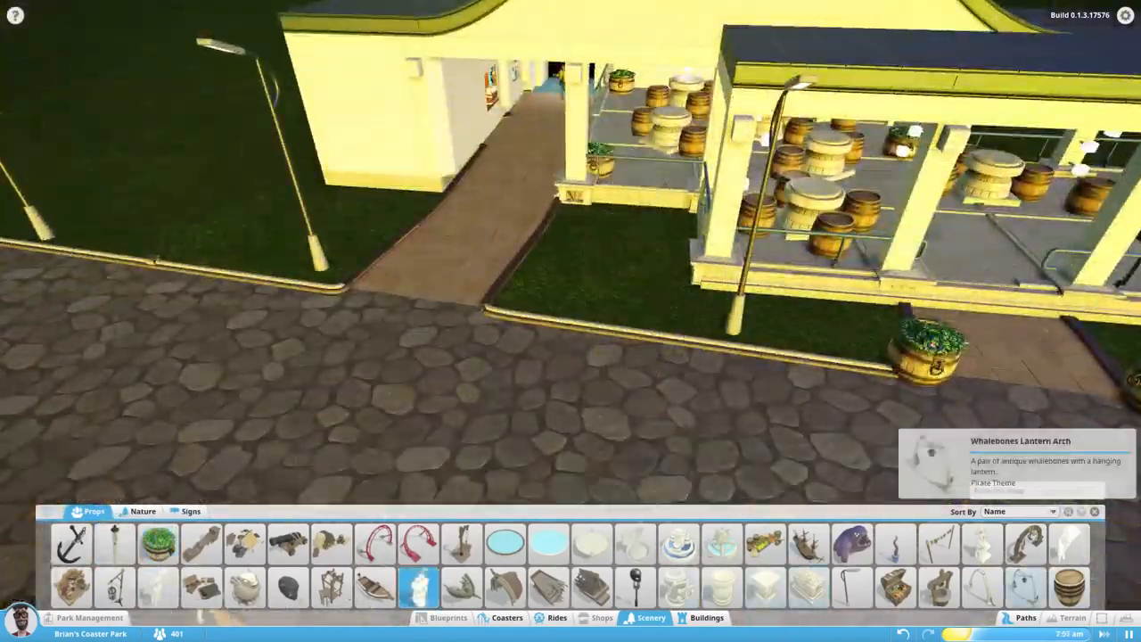
pyautogui.click(143, 510)
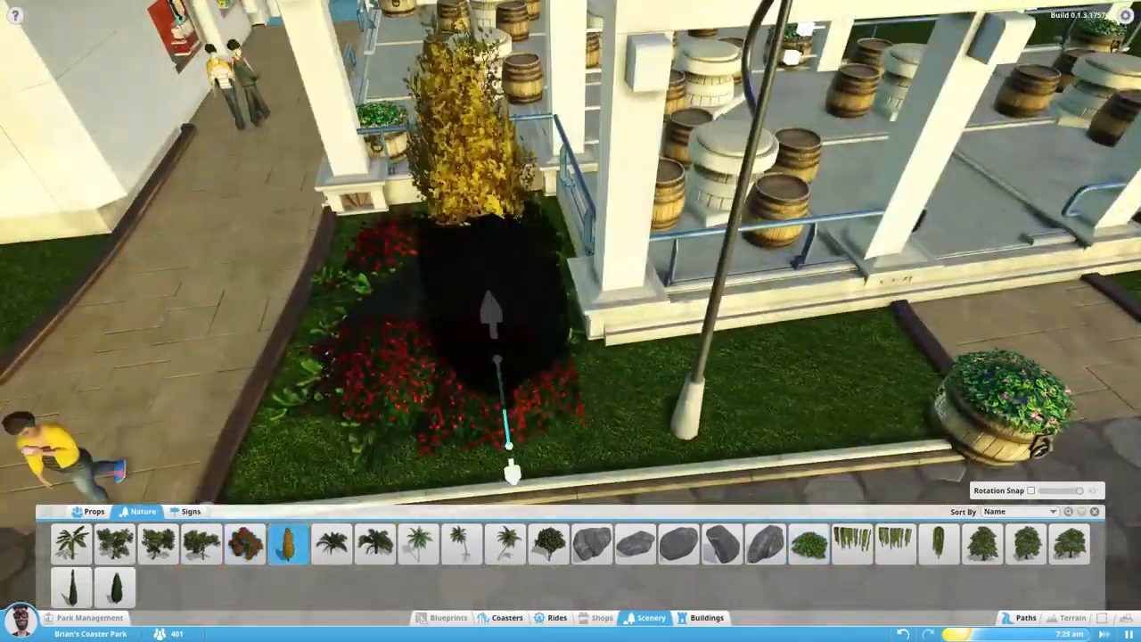
pyautogui.click(89, 510)
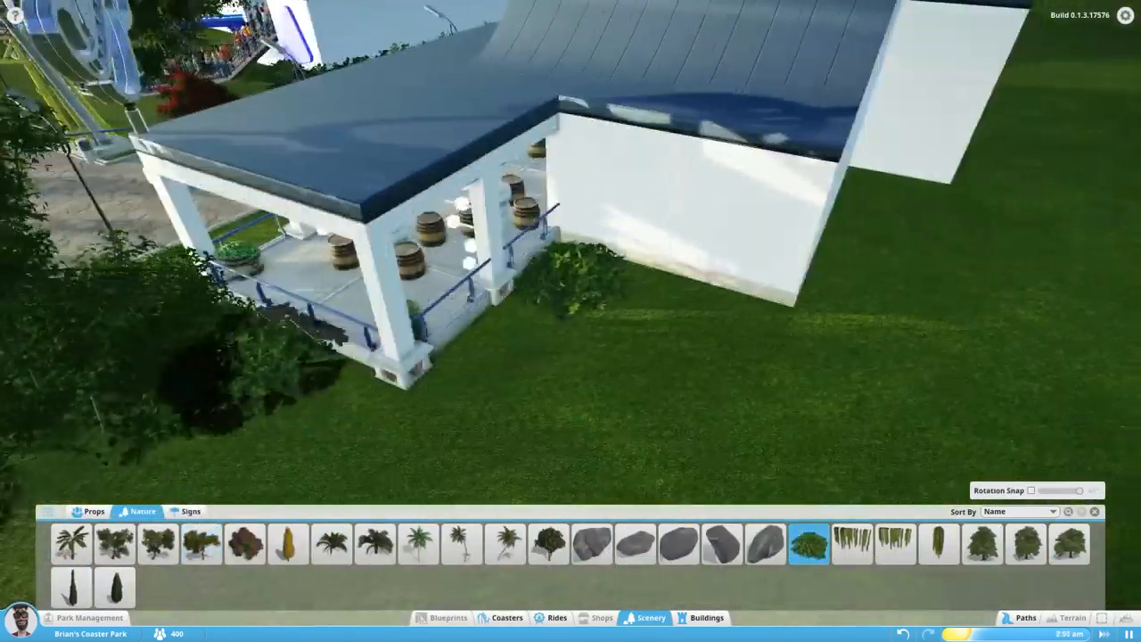
pyautogui.click(706, 616)
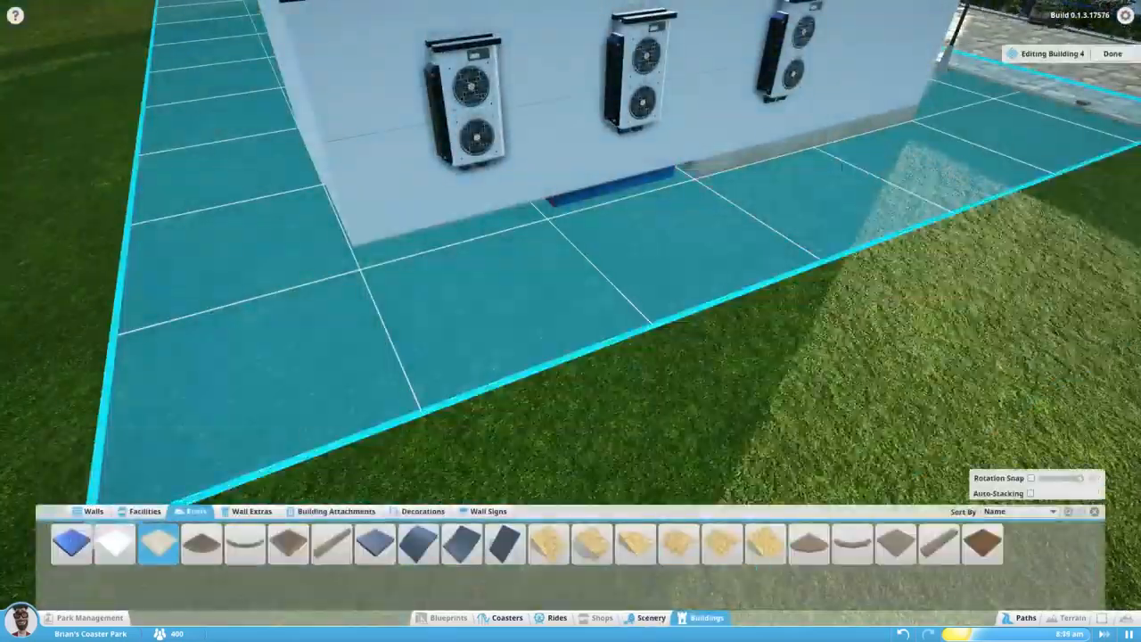